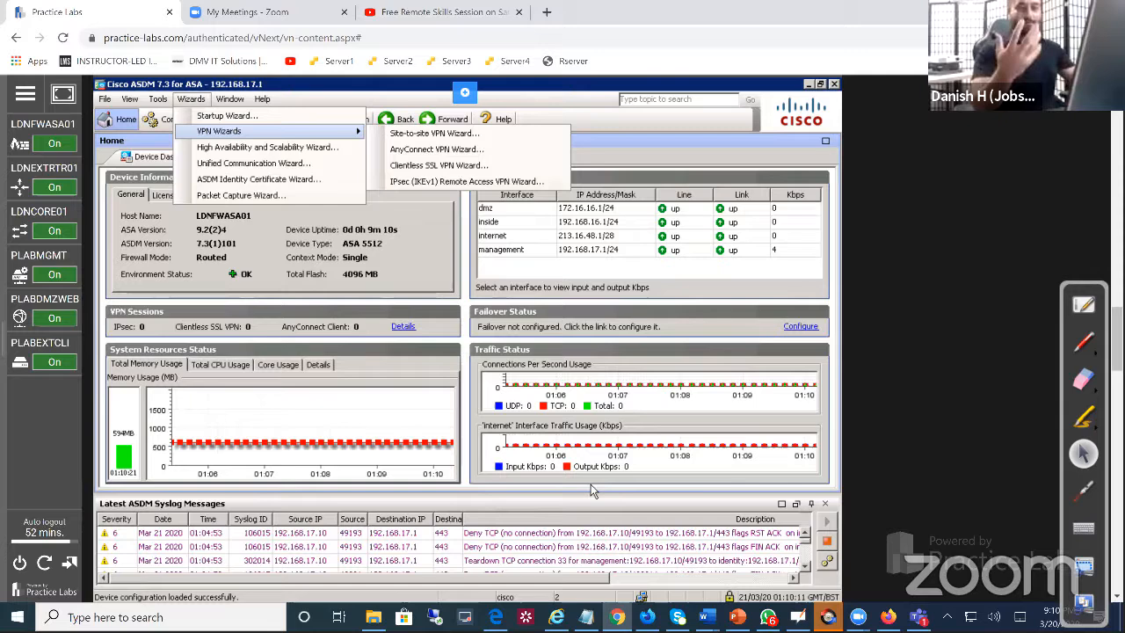
mouse_move(712, 106)
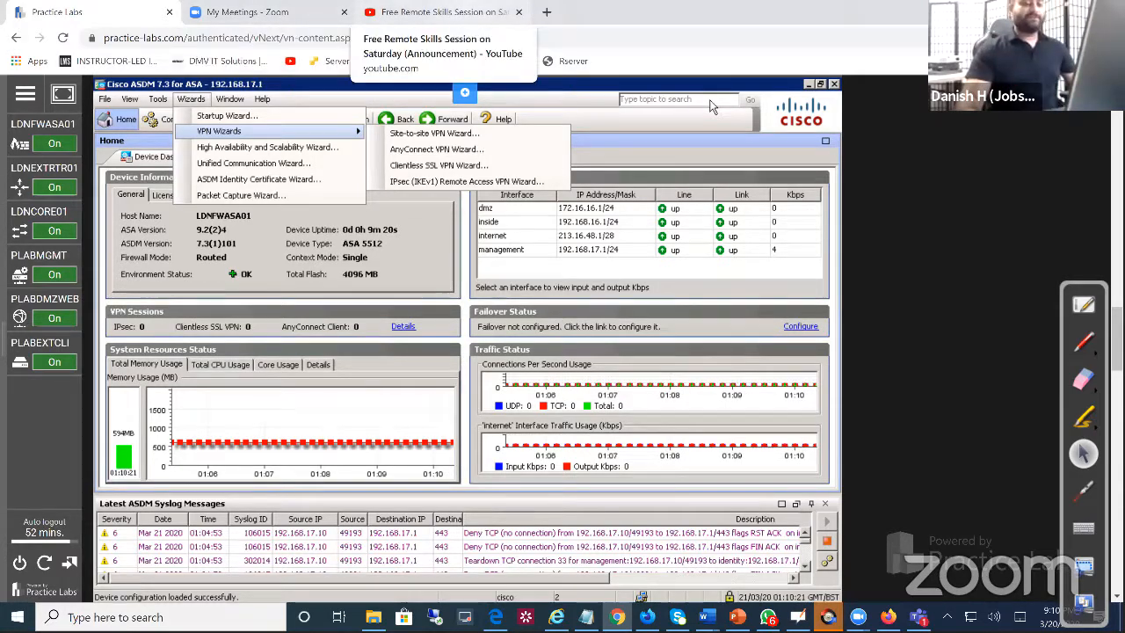
mouse_move(385, 403)
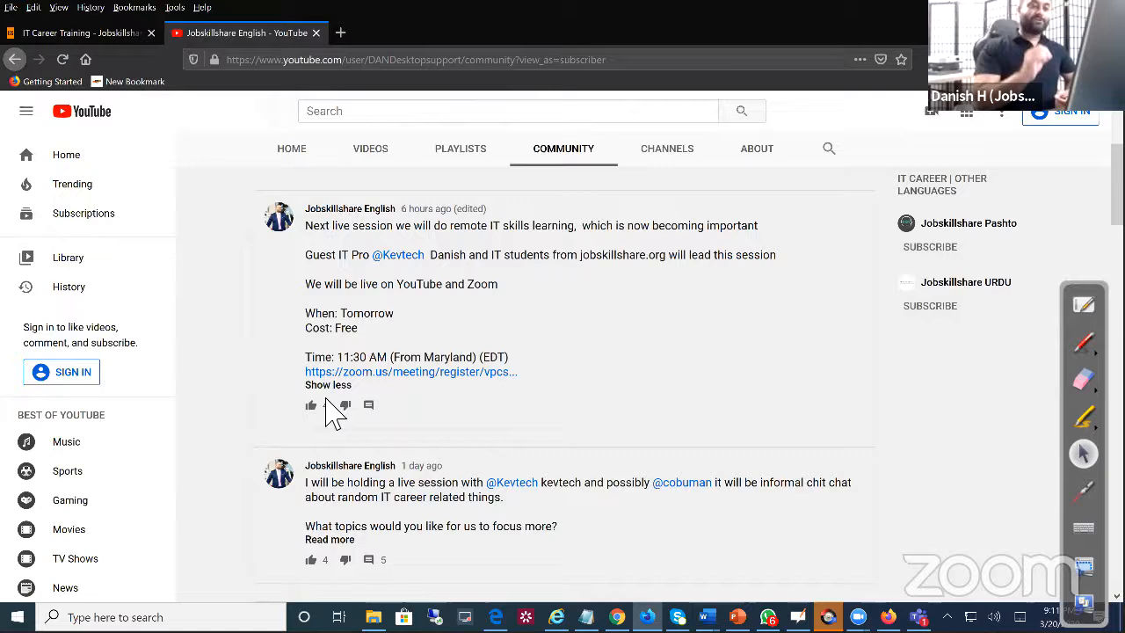
click(311, 405)
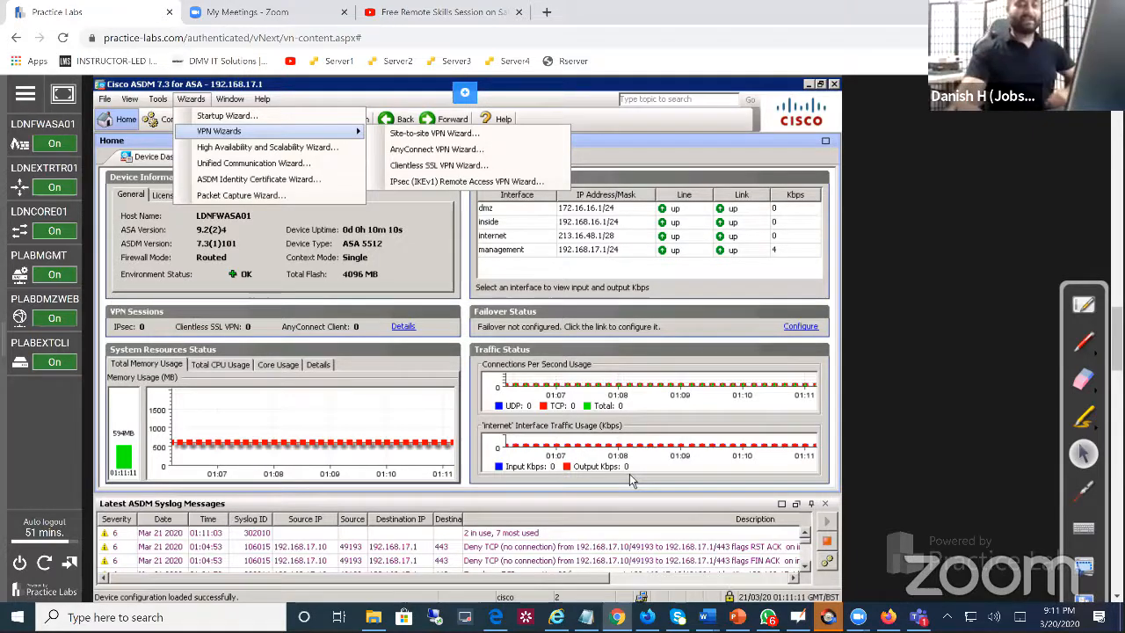
mouse_move(733, 585)
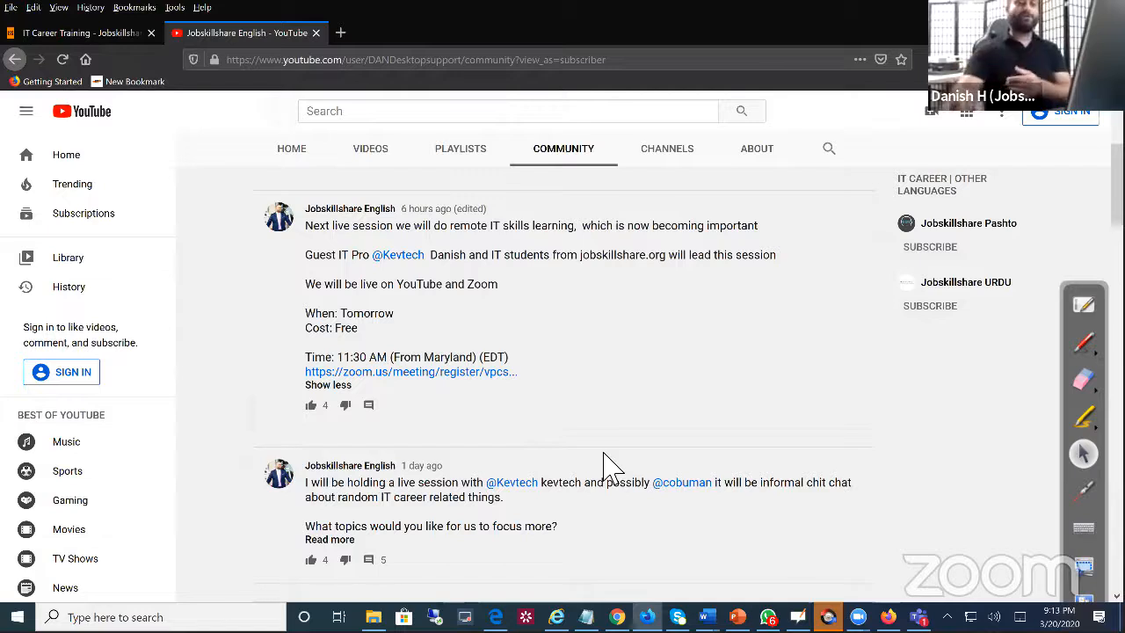
mouse_move(382, 158)
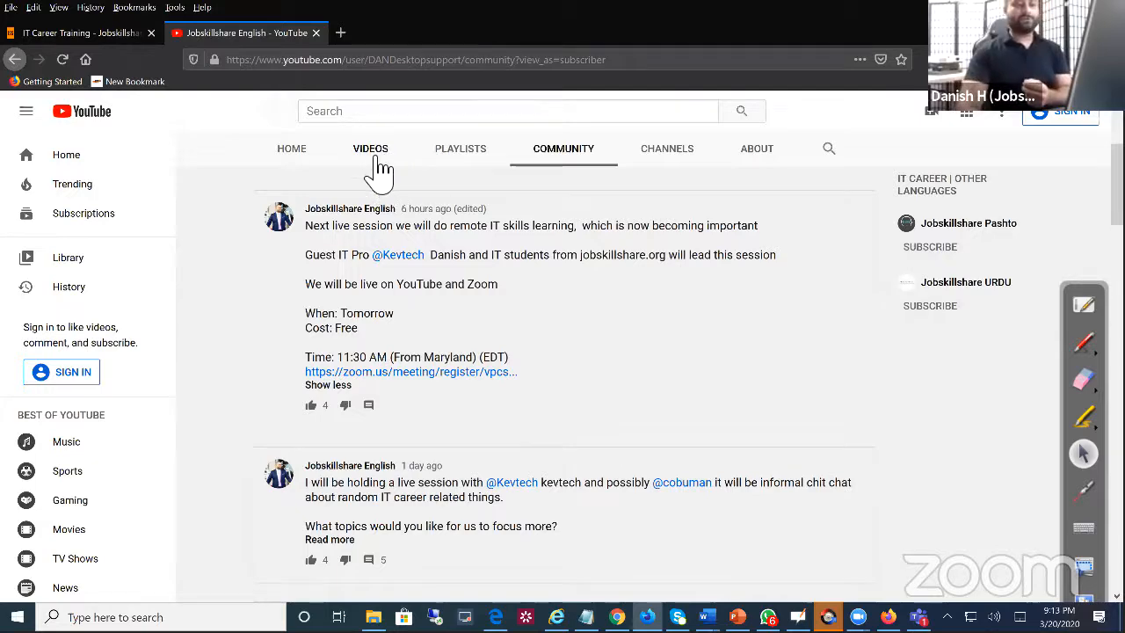
Show the Jobskillshare English channel's uploads and scroll down to the older videos row
click(370, 147)
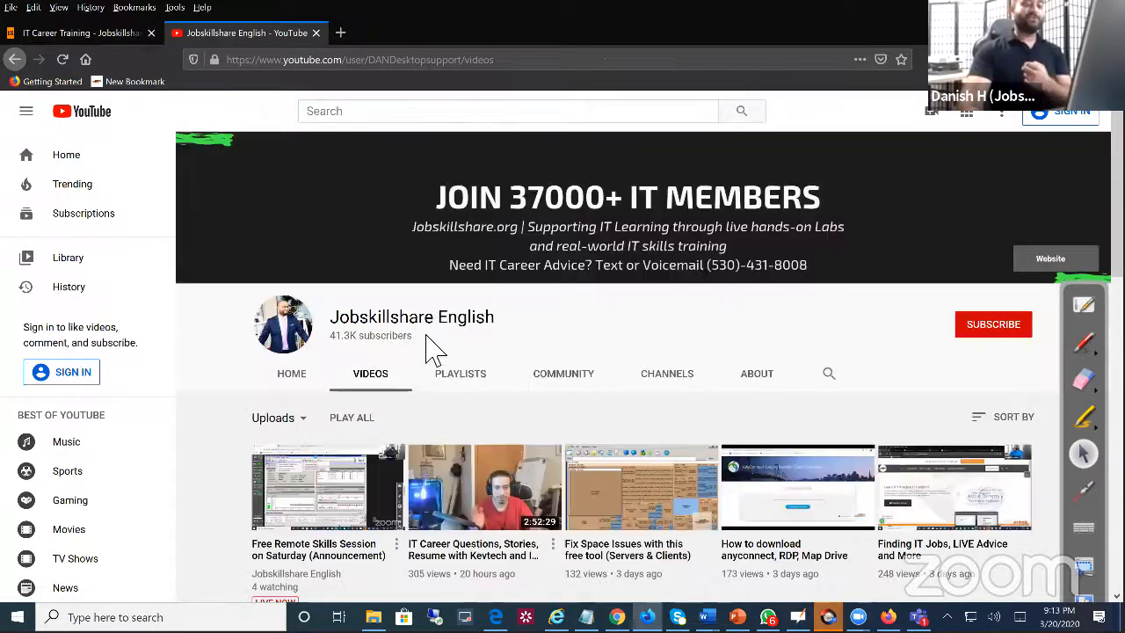
scroll(down, 3)
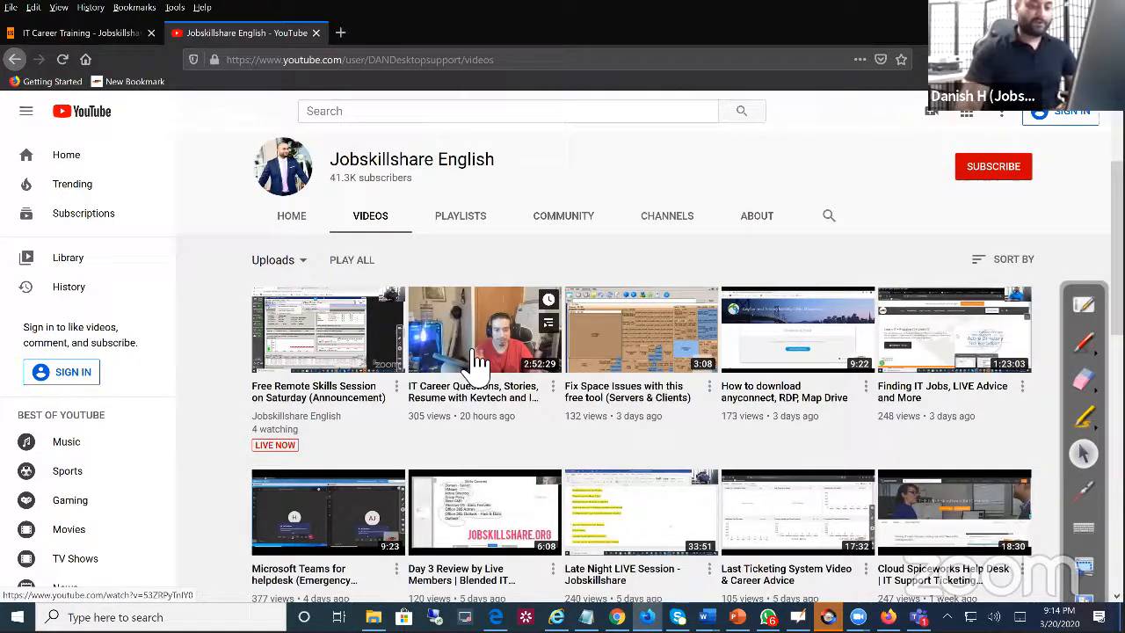
mouse_move(747, 575)
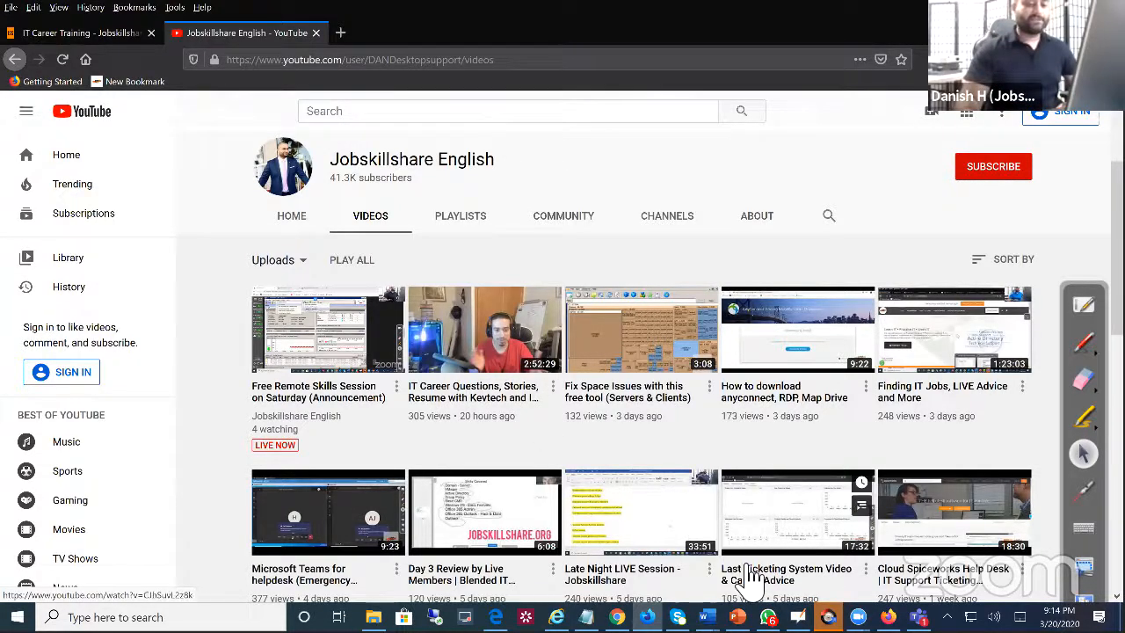